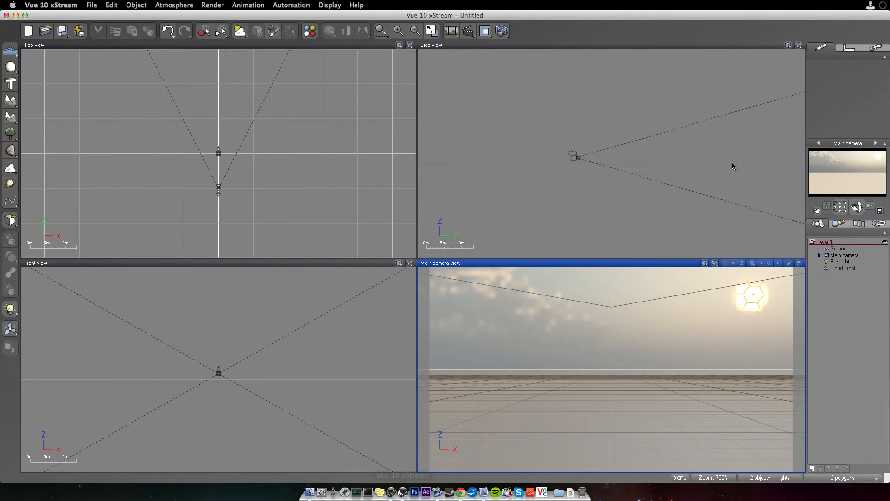
Open the atmosphere chooser from the Atmosphere toolbar button, showing the Sunset collection
right_click(847, 170)
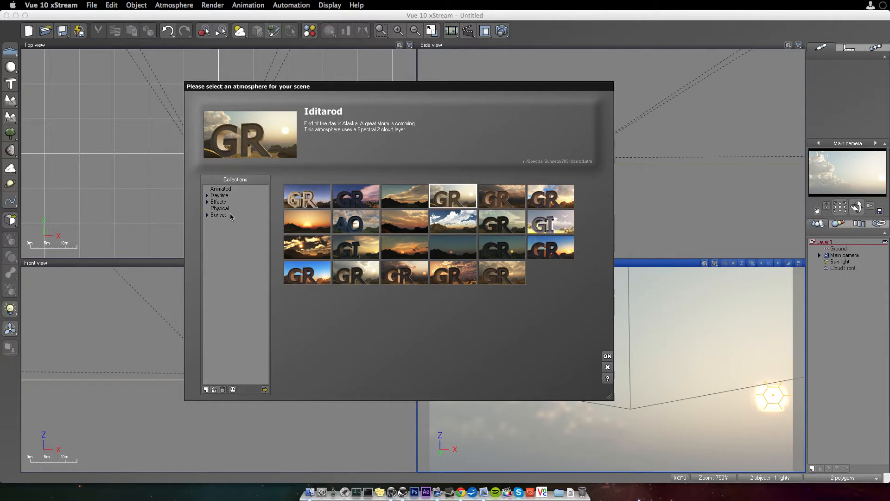
Apply the Spectral Sunsets 'Cevennes' atmosphere and open Advanced Camera Options
click(219, 195)
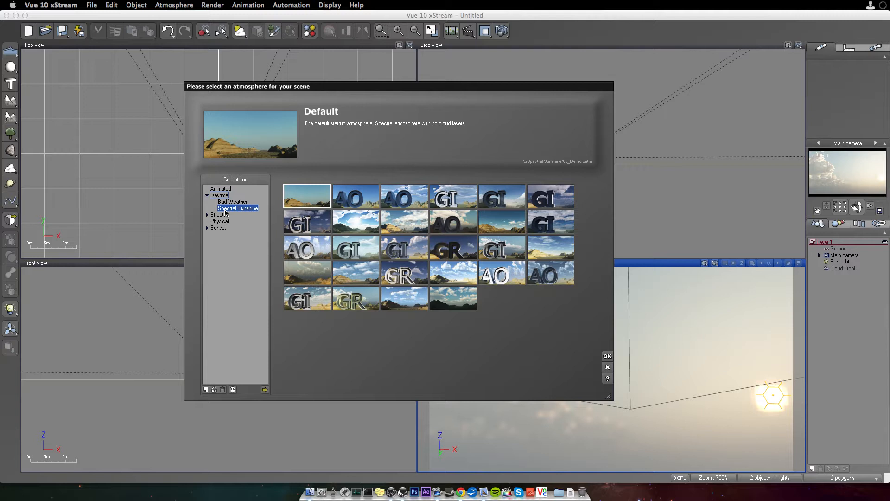
click(217, 214)
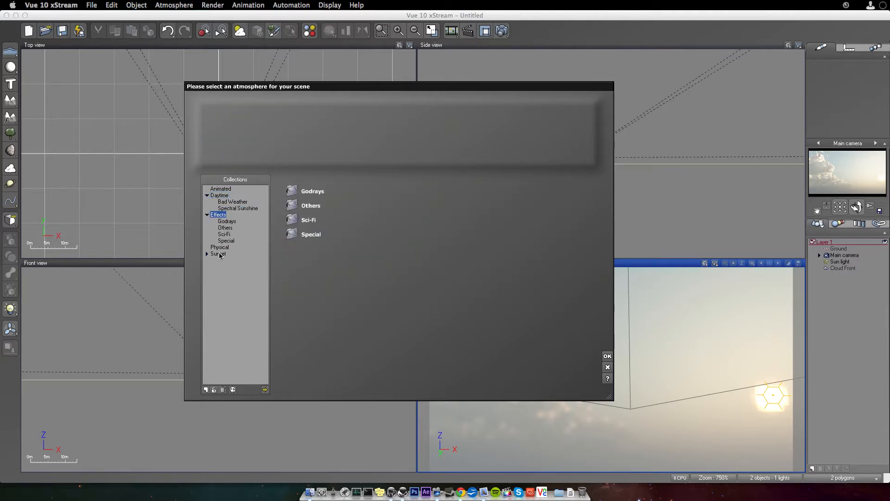
click(218, 253)
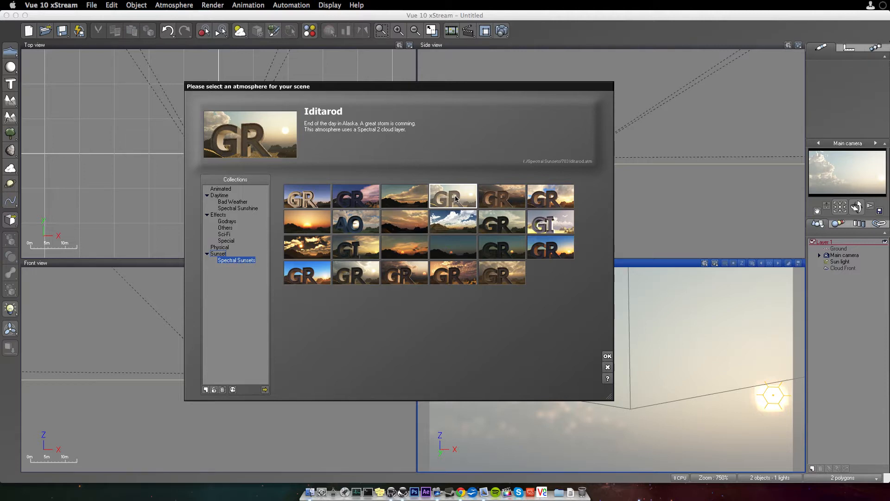
mouse_move(412, 219)
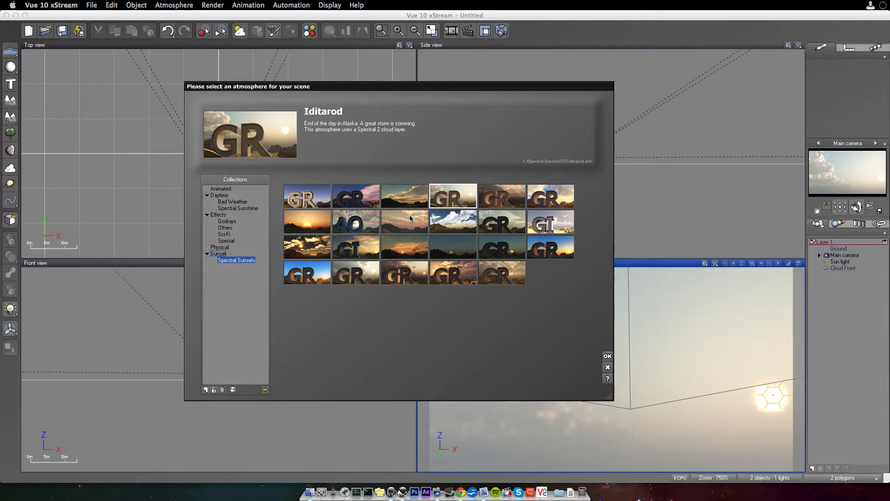
click(404, 196)
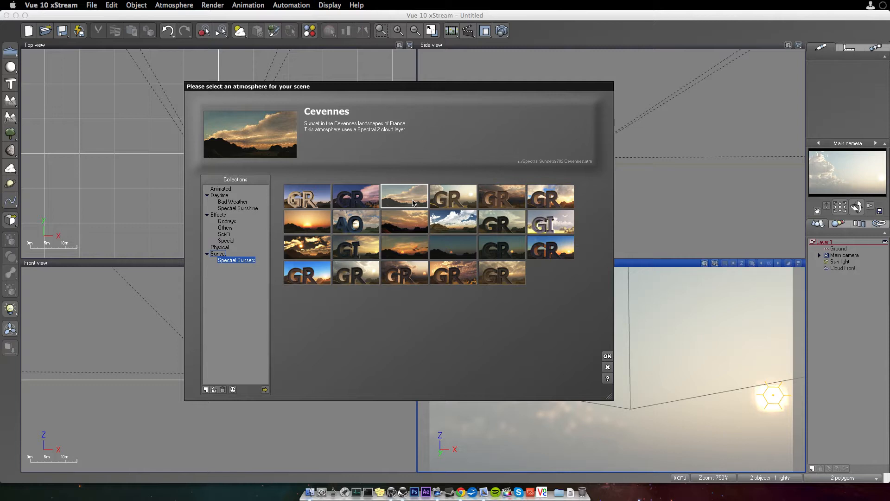
click(607, 356)
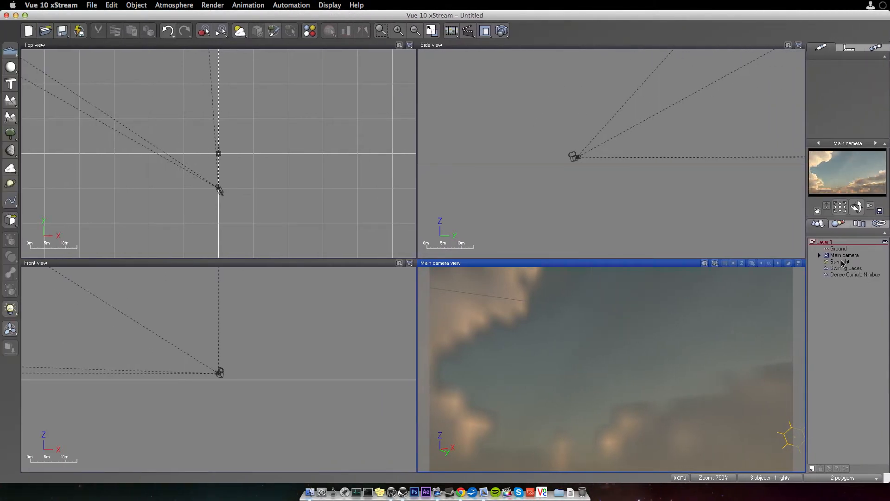
right_click(844, 255)
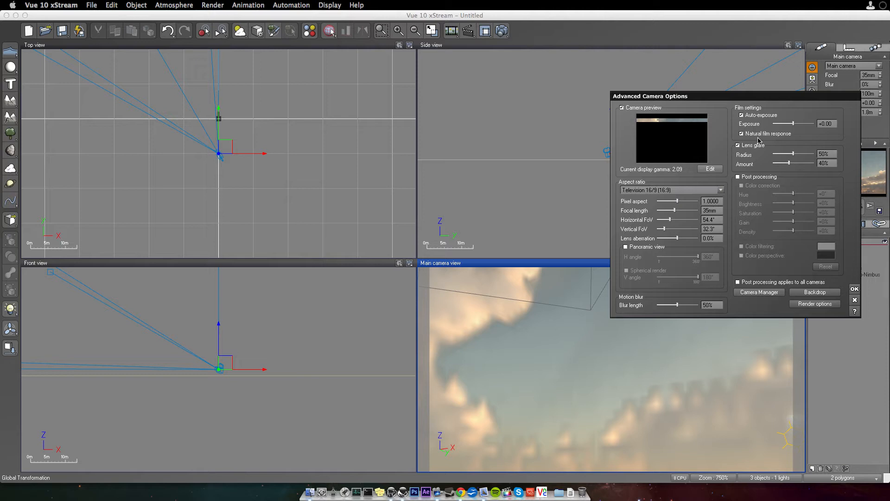
Uncheck Auto-exposure and Lens glare for the main camera and confirm
click(741, 115)
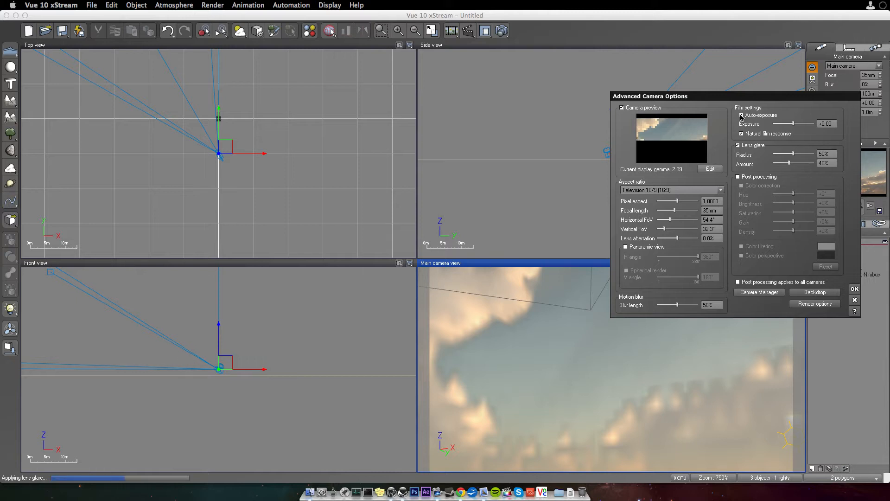
click(854, 289)
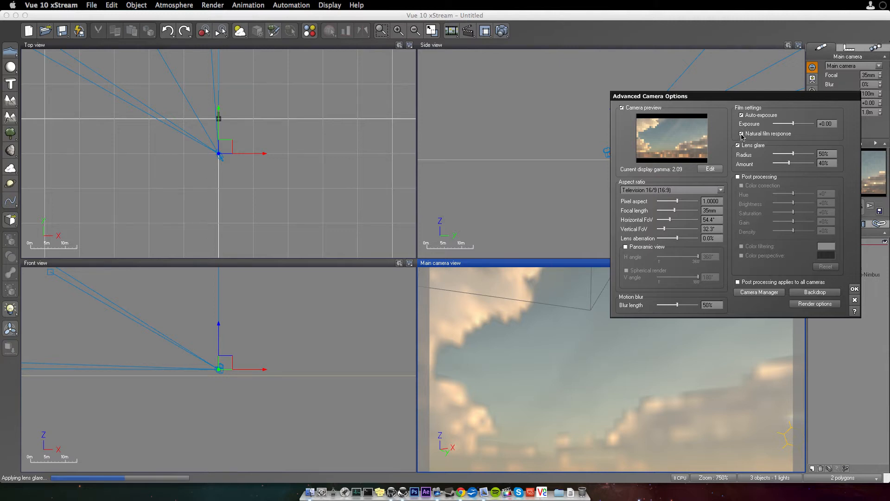
click(742, 115)
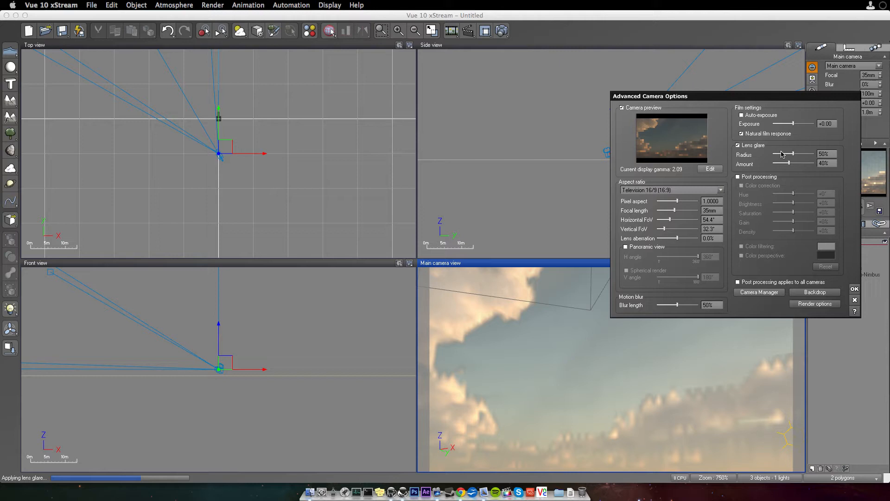
click(737, 145)
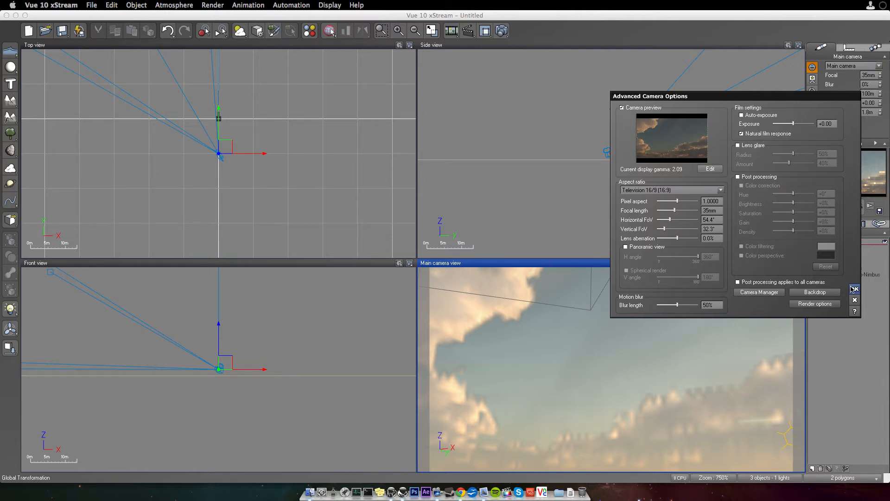
click(854, 289)
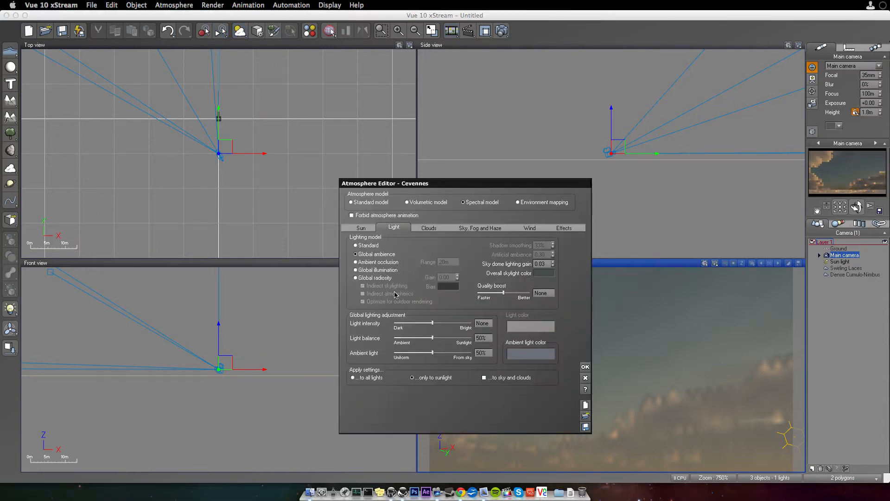
Set Global radiosity with quality boost 1.5, light balance 80% and ambient light 100%
click(355, 277)
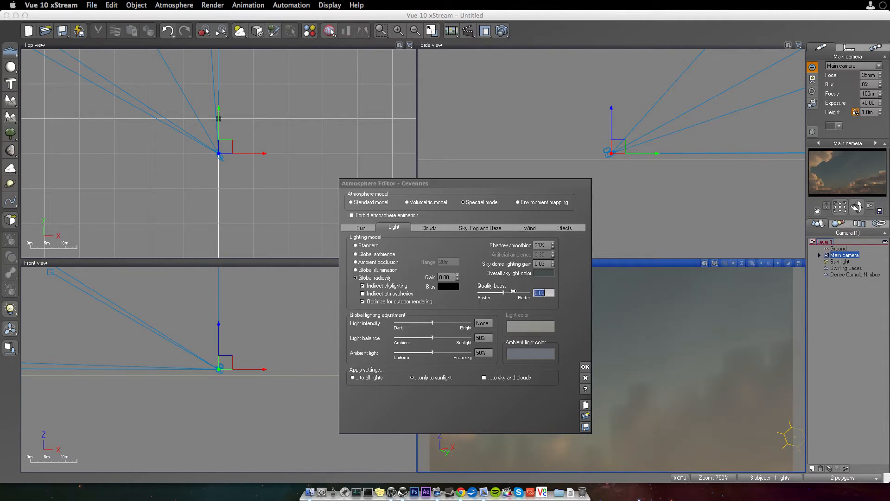
drag(513, 291, 502, 291)
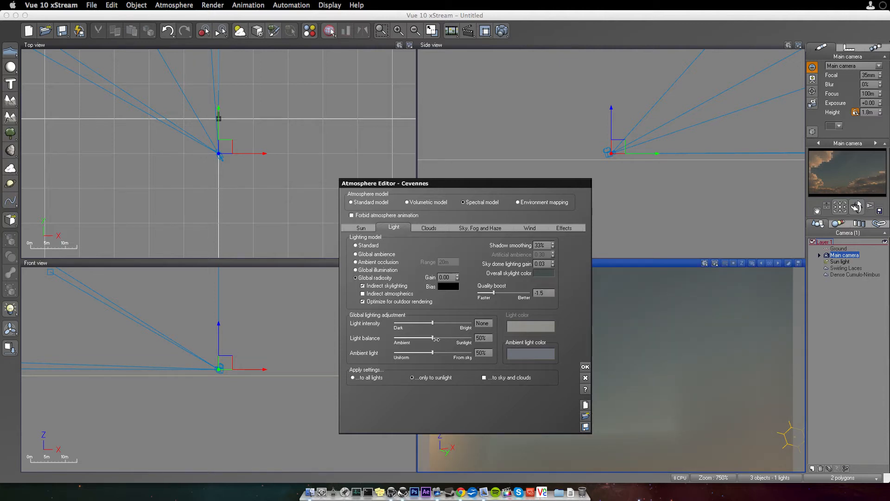
drag(433, 338, 457, 338)
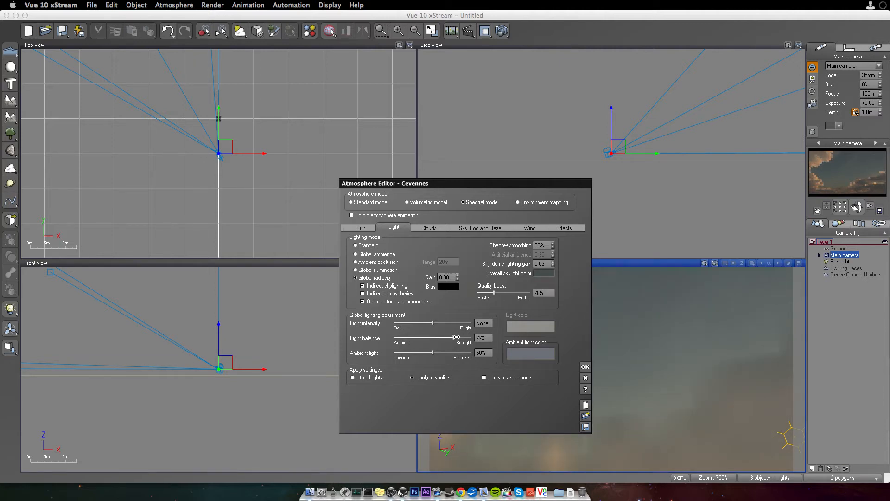
drag(432, 352, 471, 352)
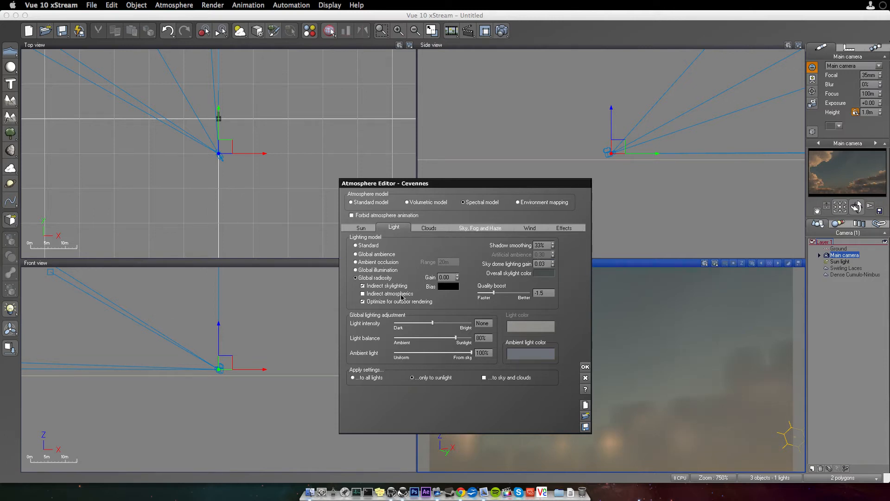
click(430, 228)
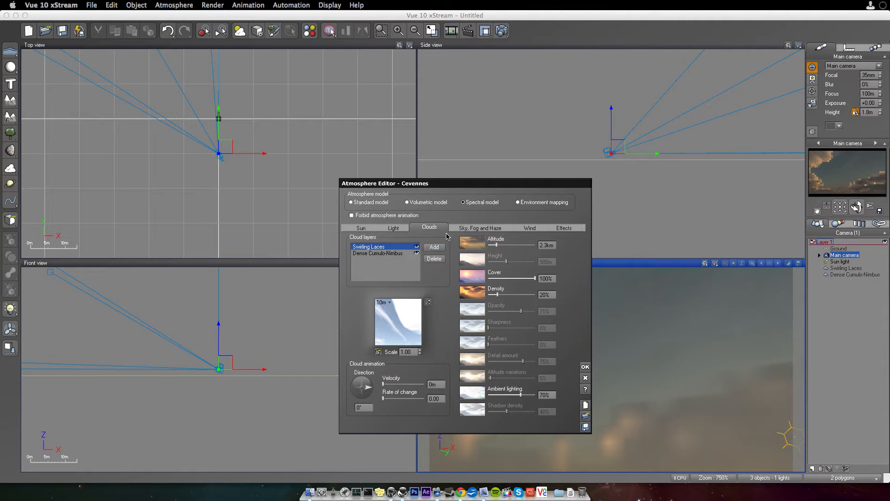
click(479, 228)
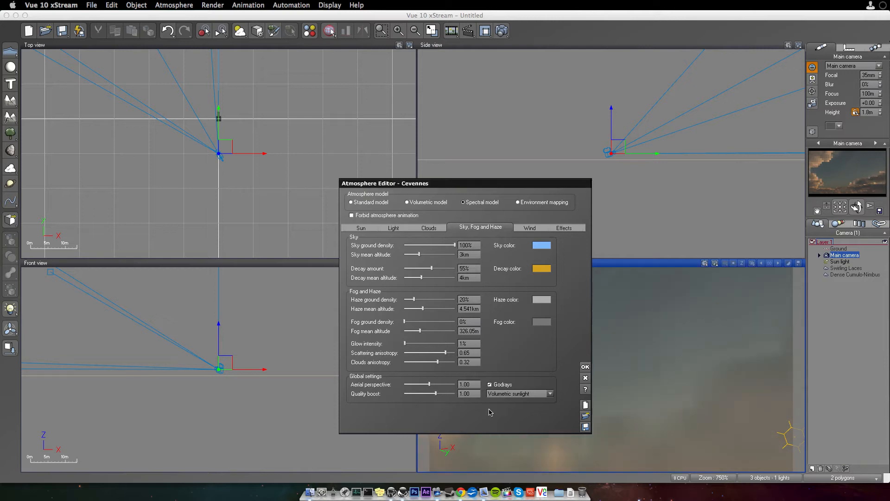
Set the render options to render to screen at 800x450
click(585, 367)
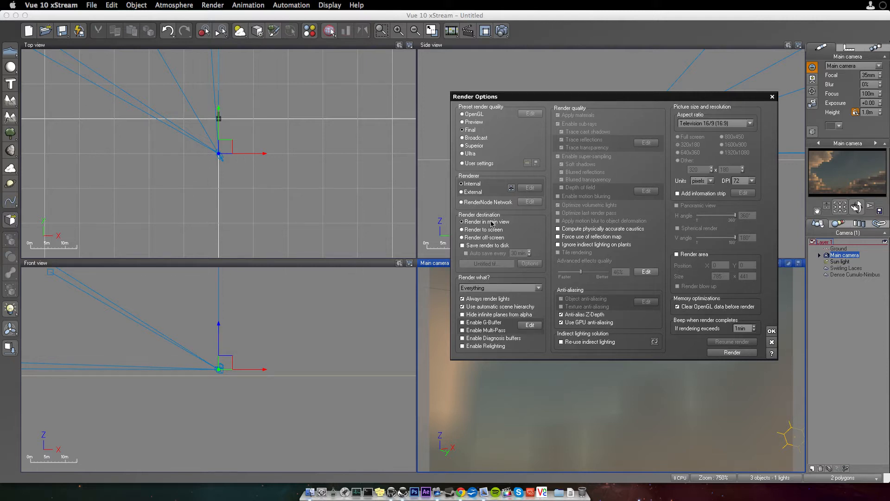
click(722, 136)
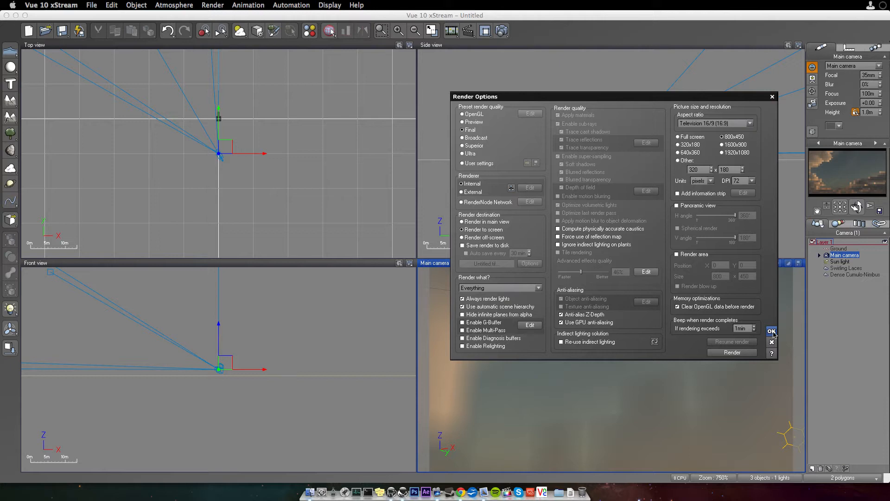
click(771, 331)
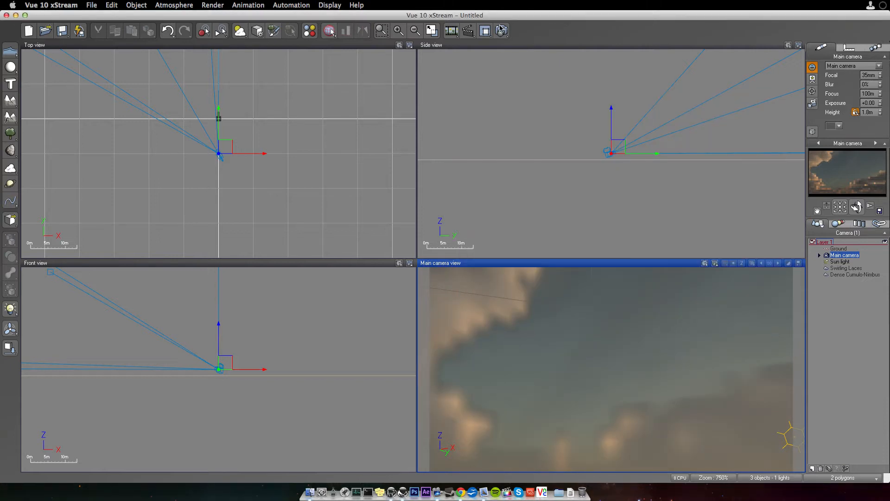
Render the 800x450 cloudy Cevennes sky into the Render Display window
click(501, 30)
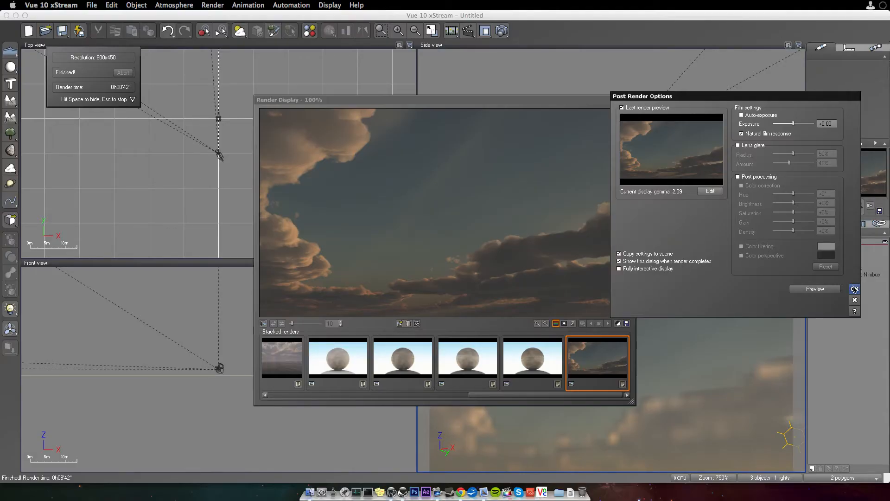
Close the post-render options, leaving the finished sunset render displayed
click(855, 288)
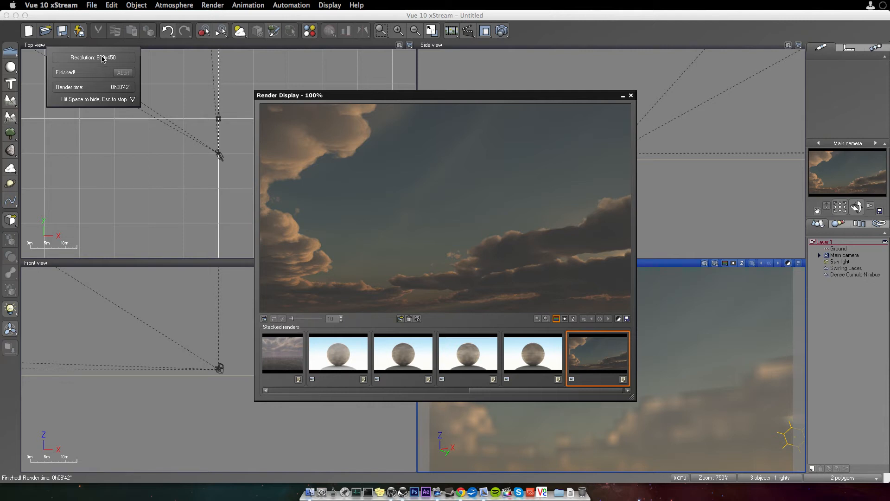
mouse_move(482, 192)
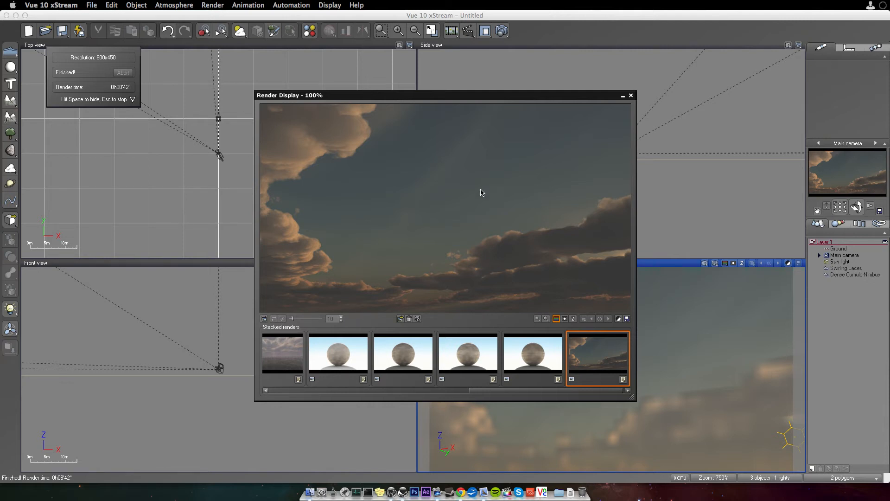
mouse_move(489, 198)
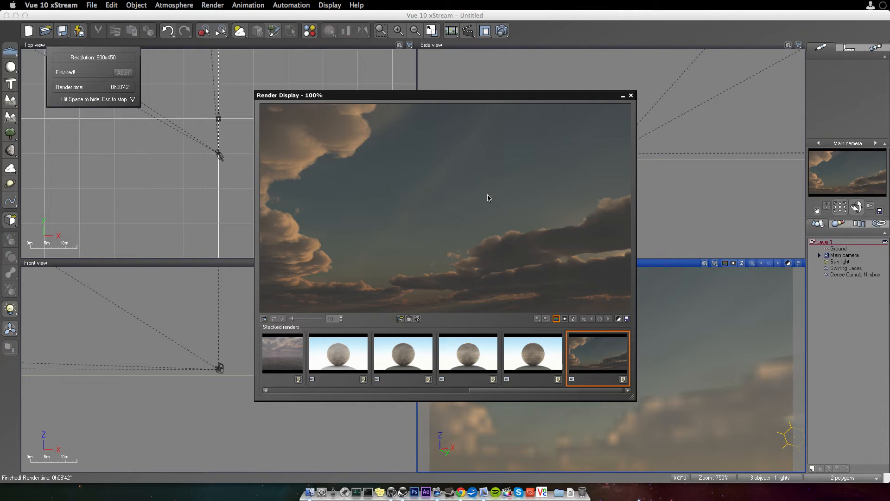
mouse_move(496, 195)
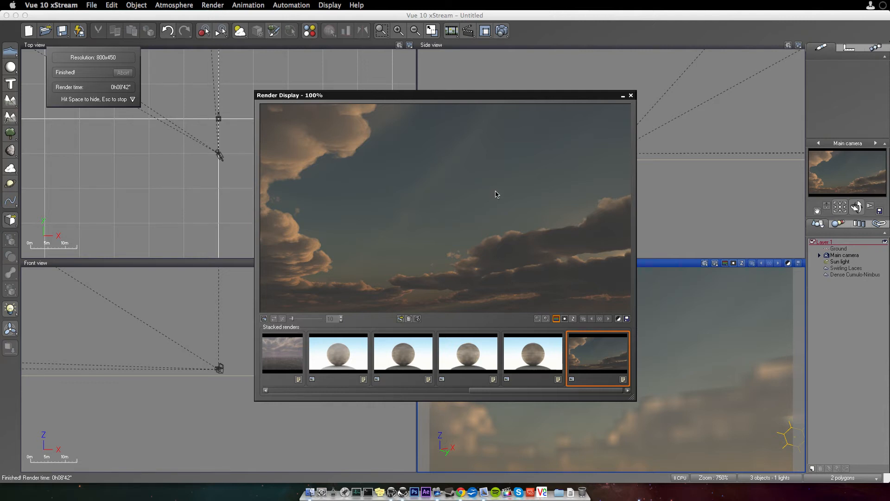
mouse_move(409, 115)
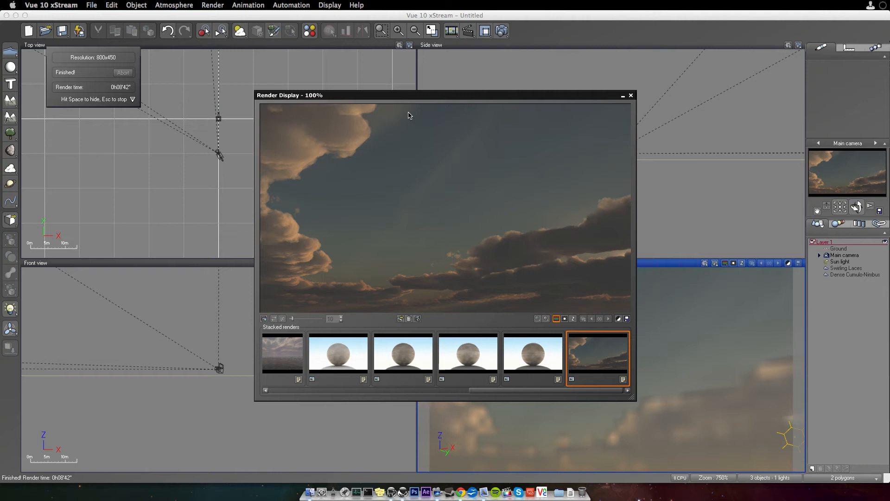
mouse_move(537, 281)
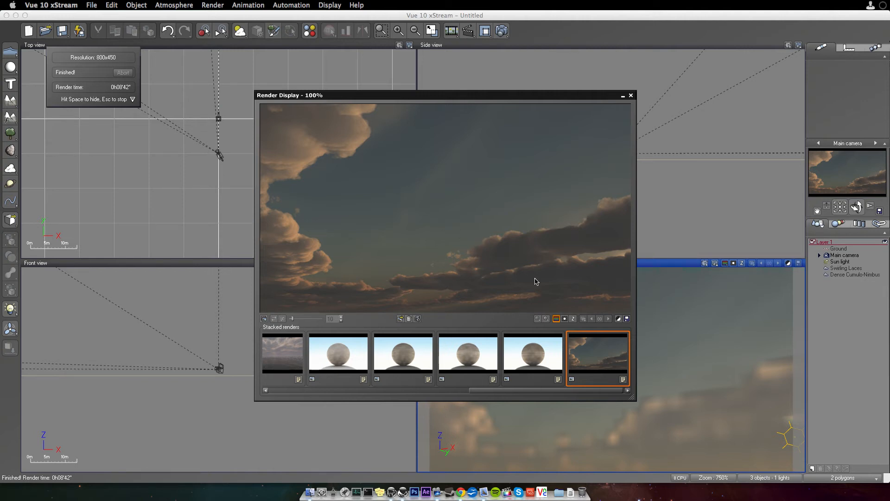
mouse_move(281, 247)
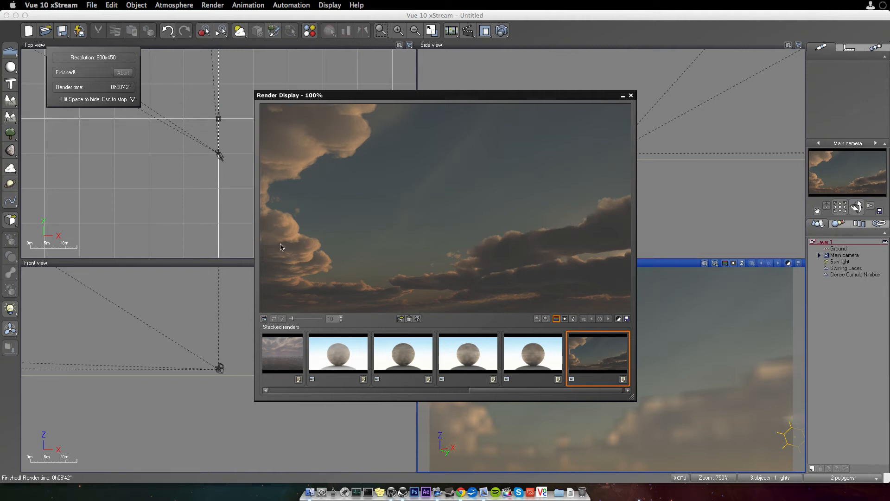
mouse_move(511, 164)
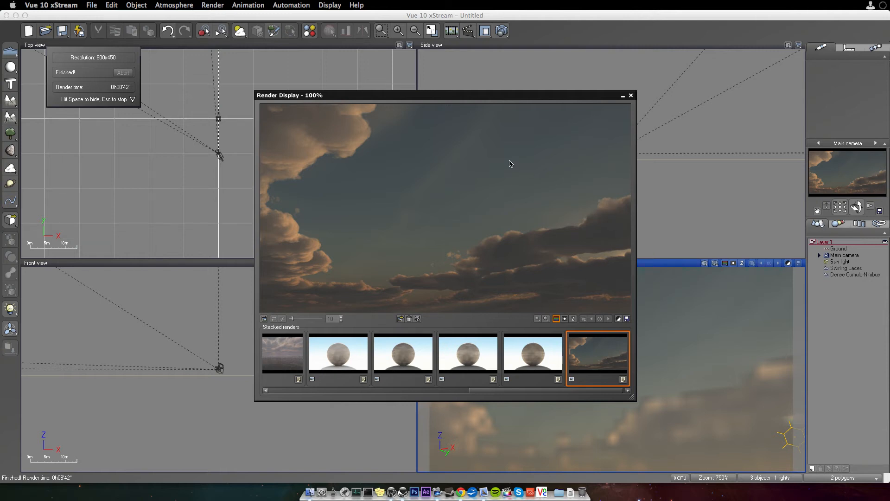
mouse_move(379, 248)
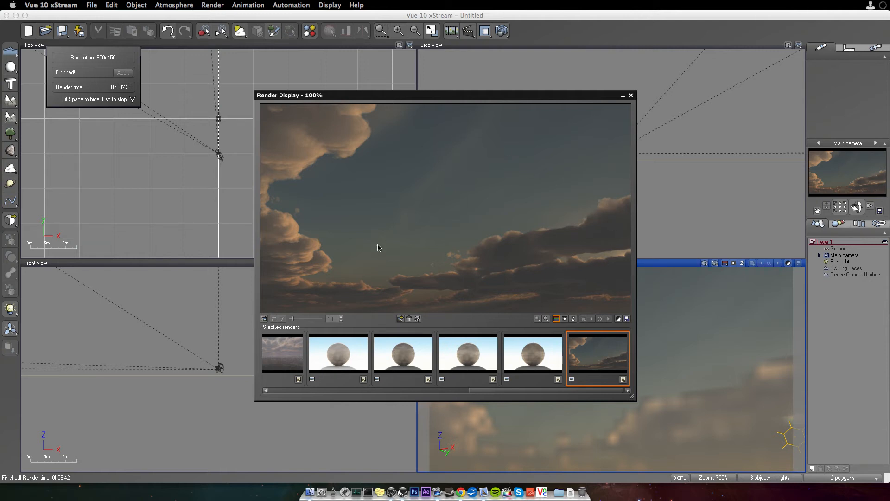
mouse_move(460, 137)
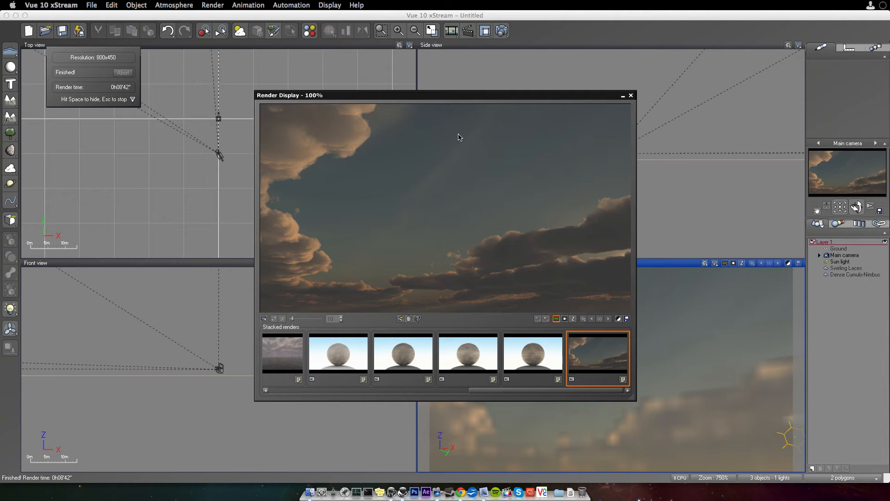
mouse_move(485, 115)
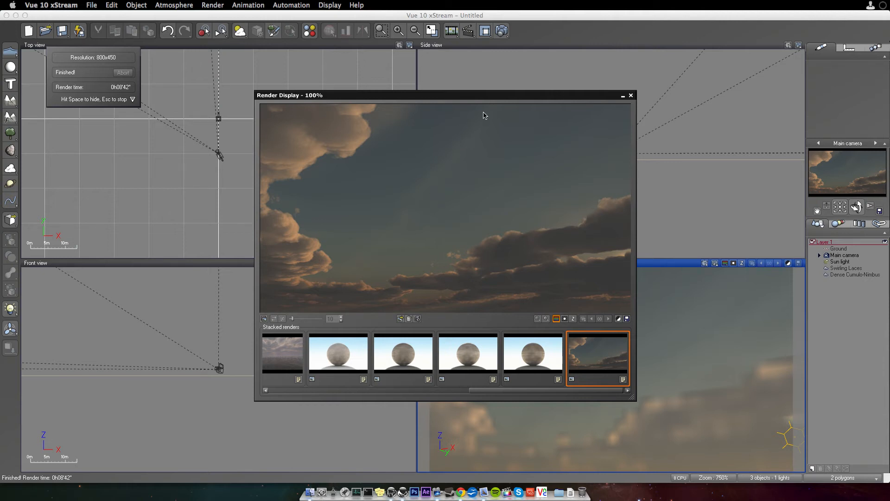
mouse_move(545, 243)
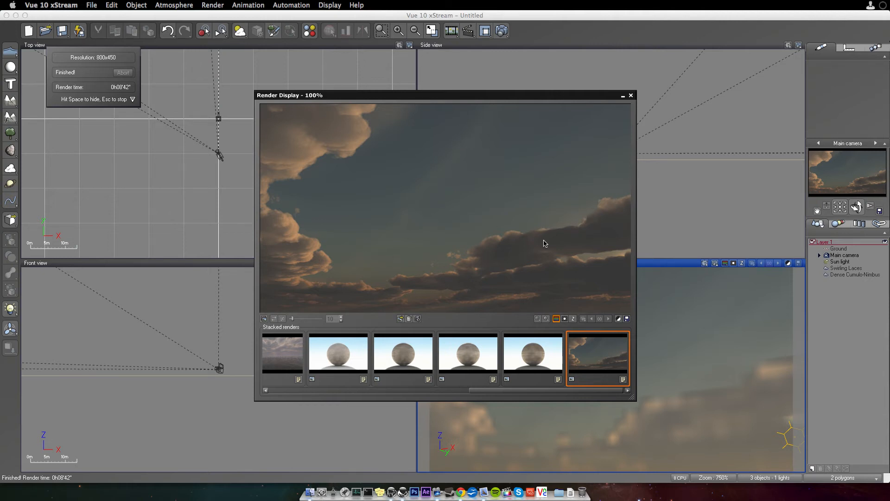
mouse_move(307, 173)
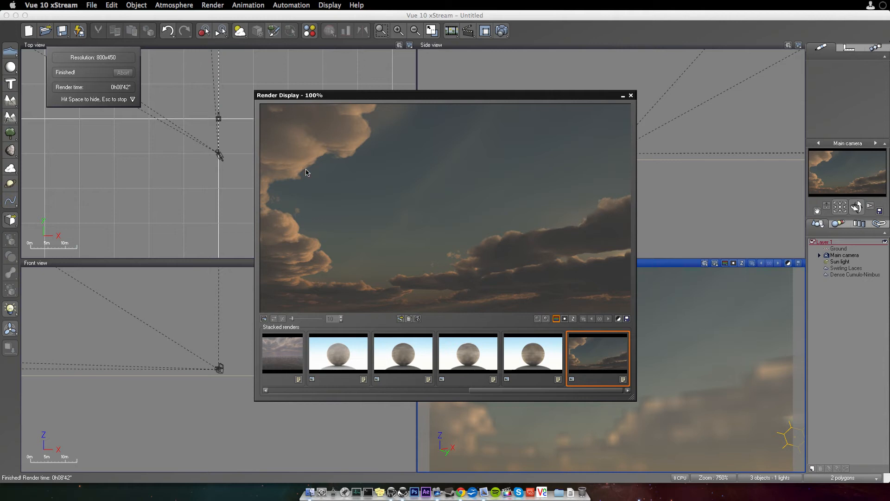
mouse_move(104, 77)
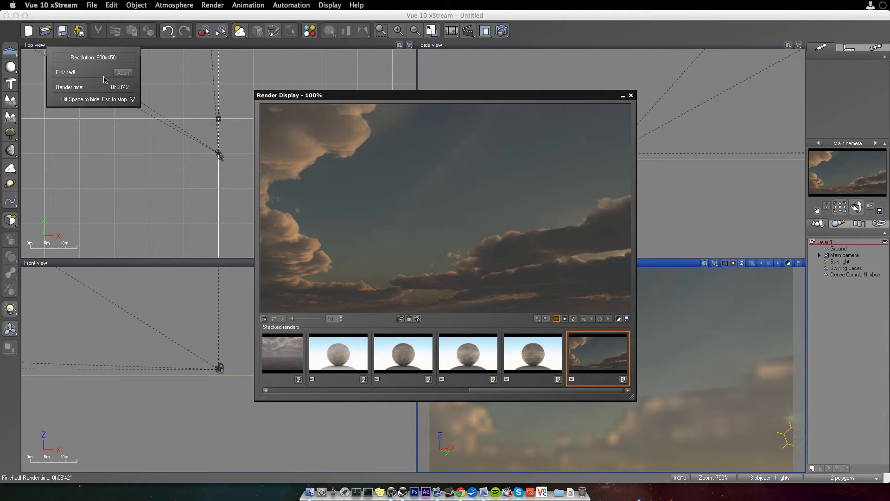
mouse_move(524, 242)
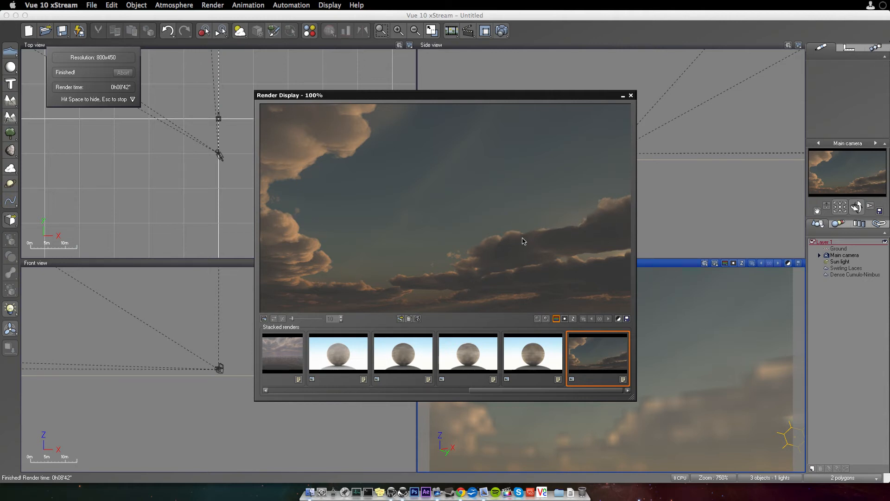
mouse_move(526, 231)
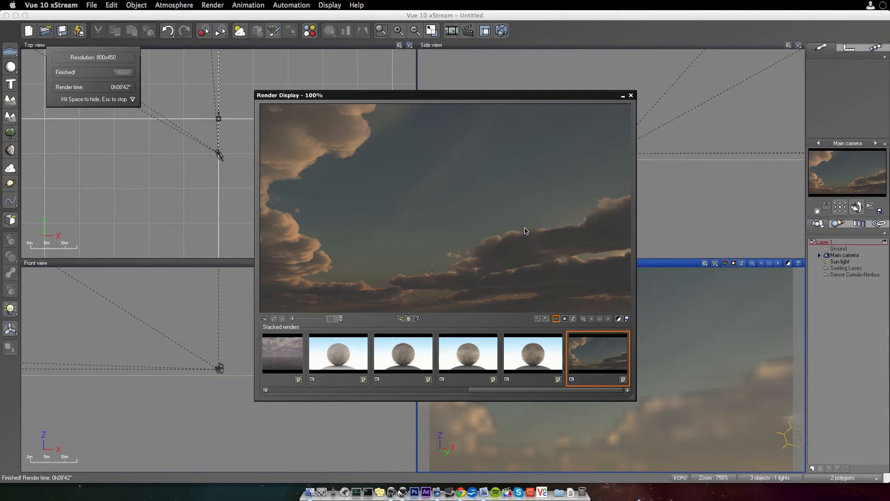
mouse_move(528, 225)
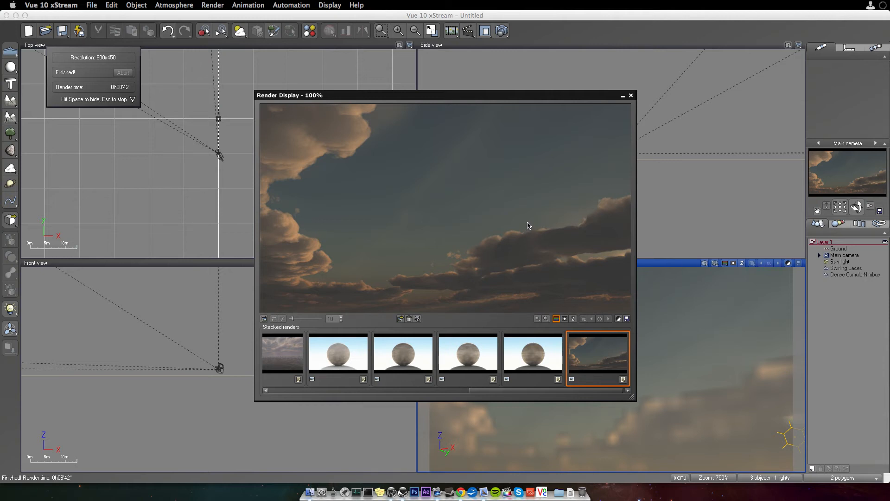
mouse_move(530, 215)
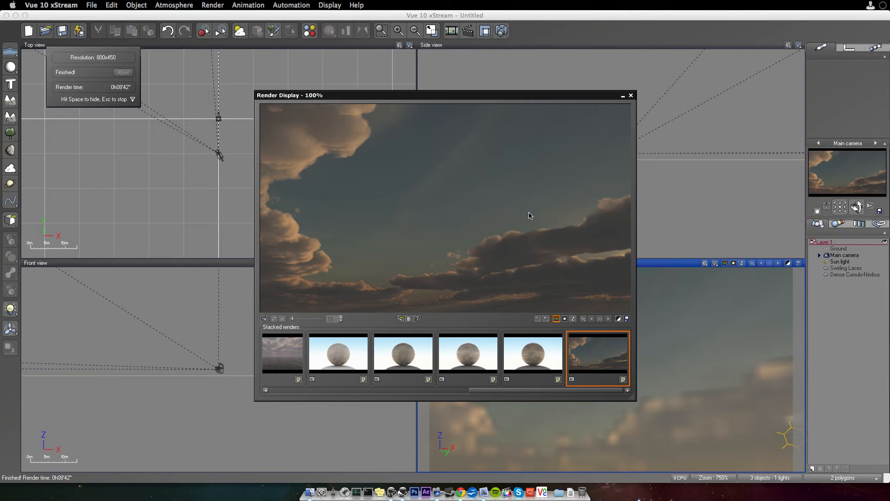
mouse_move(104, 55)
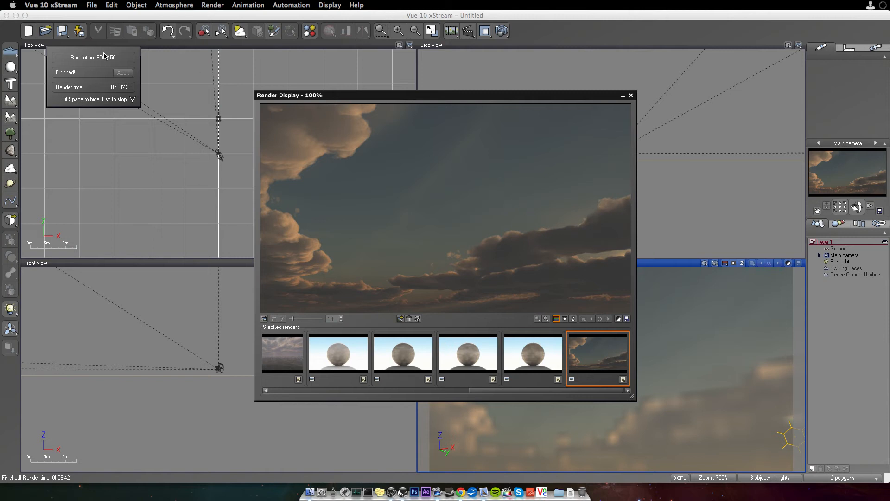
mouse_move(126, 92)
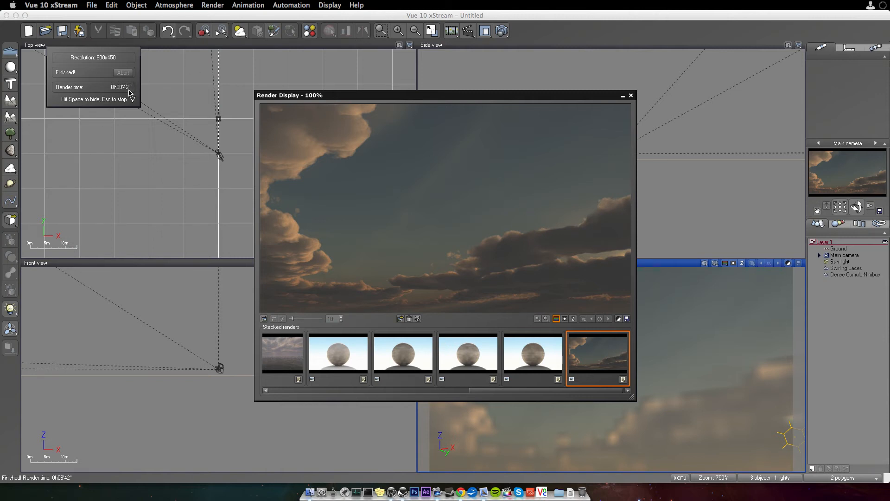
mouse_move(126, 94)
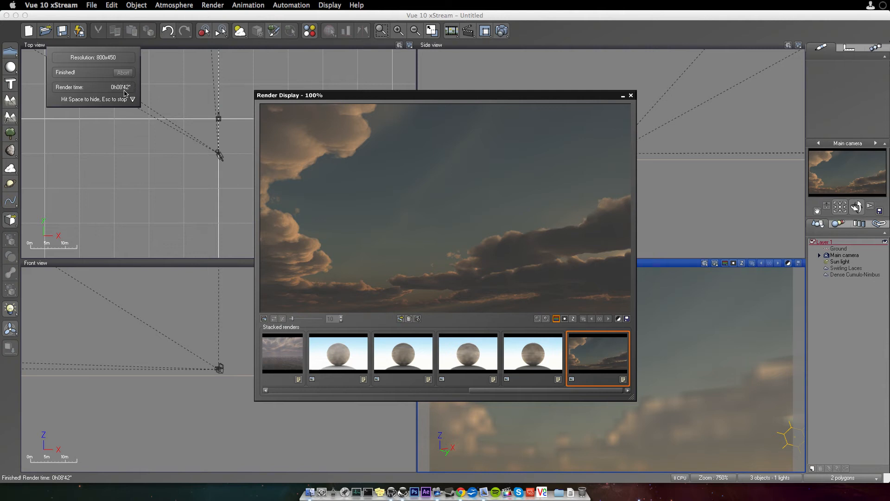
mouse_move(115, 87)
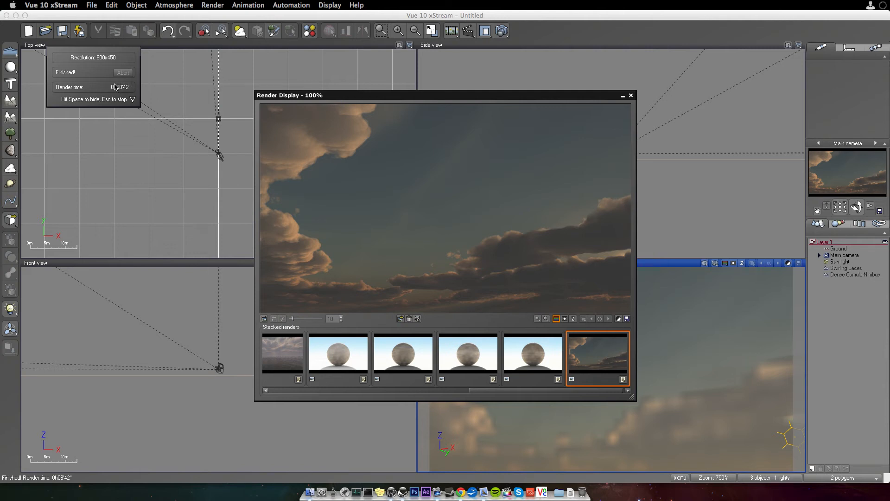
mouse_move(139, 95)
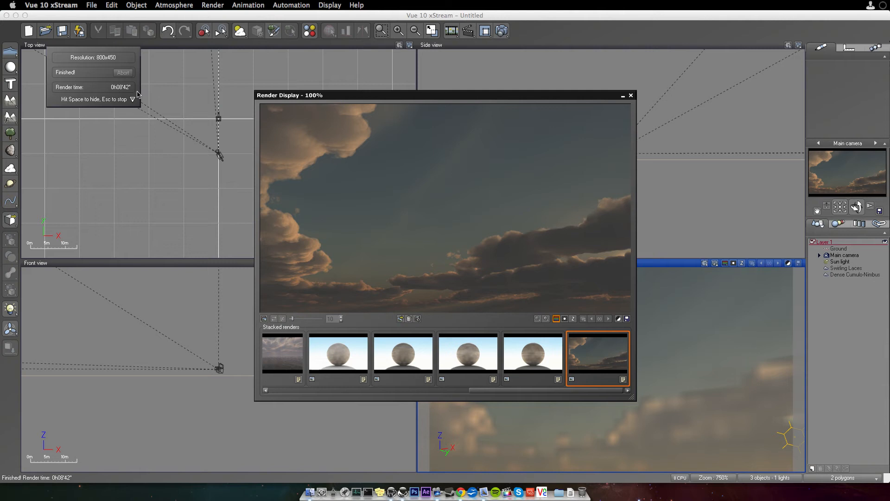
mouse_move(126, 95)
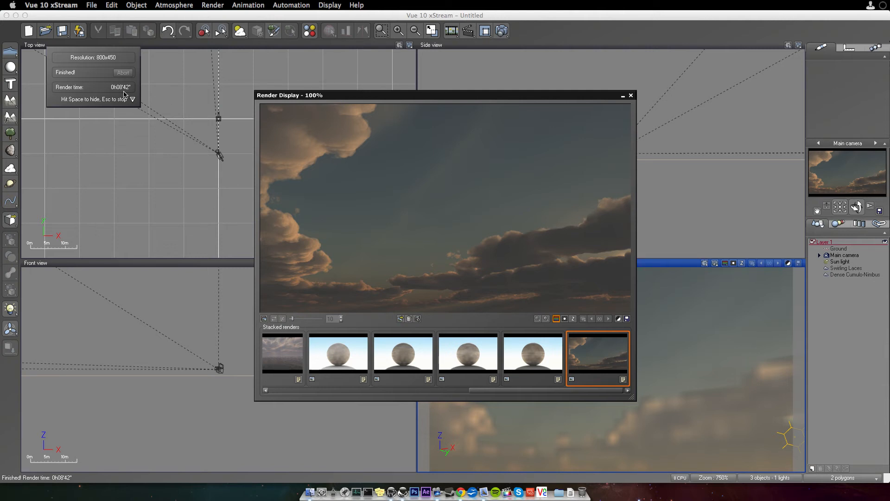
mouse_move(133, 100)
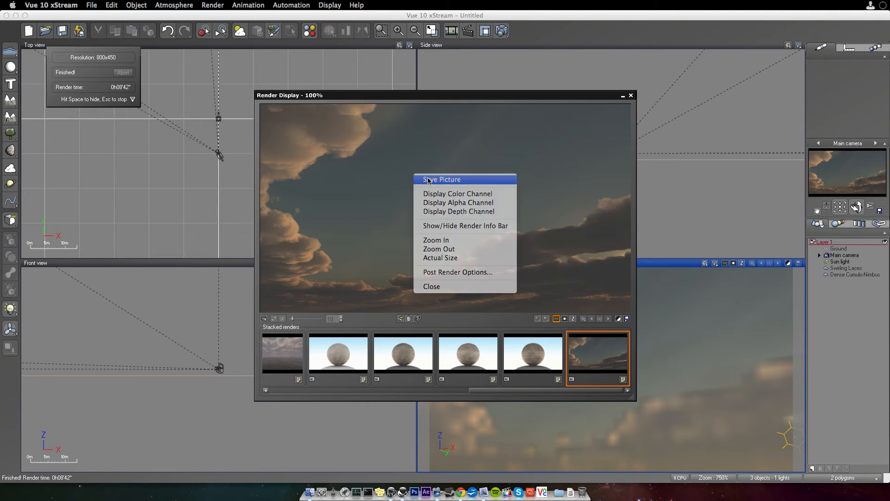
Save the render picture in PNG format, leaving the PNG options unchanged
click(442, 179)
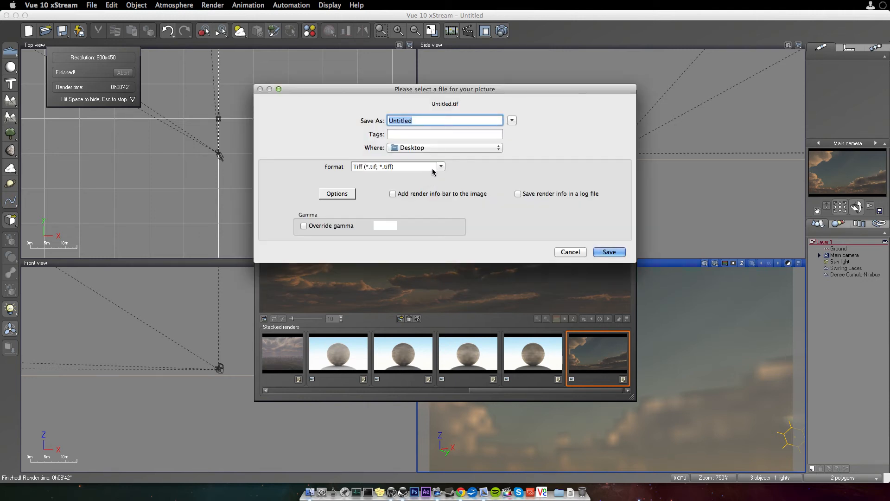
click(440, 167)
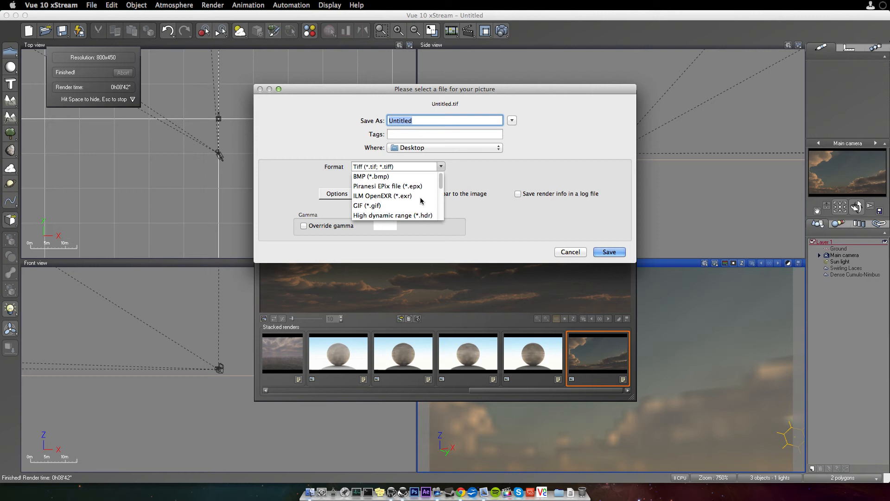
scroll(down, 3)
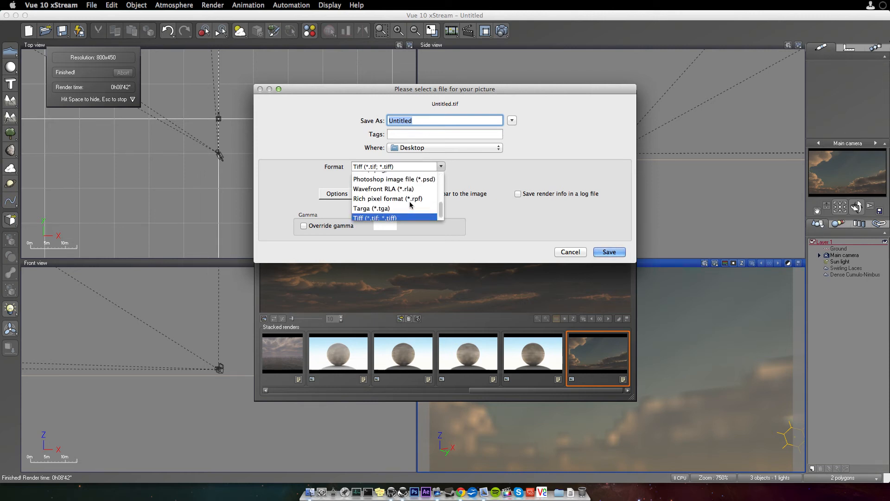
click(395, 167)
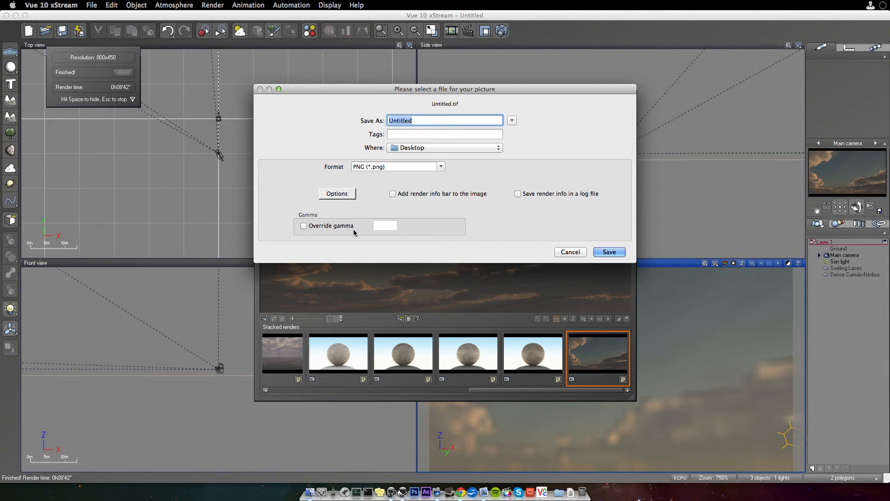
click(337, 194)
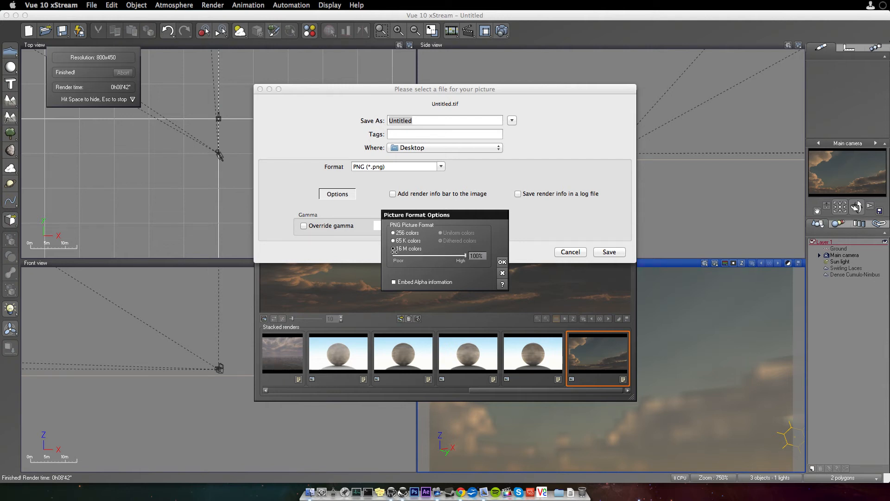
click(502, 262)
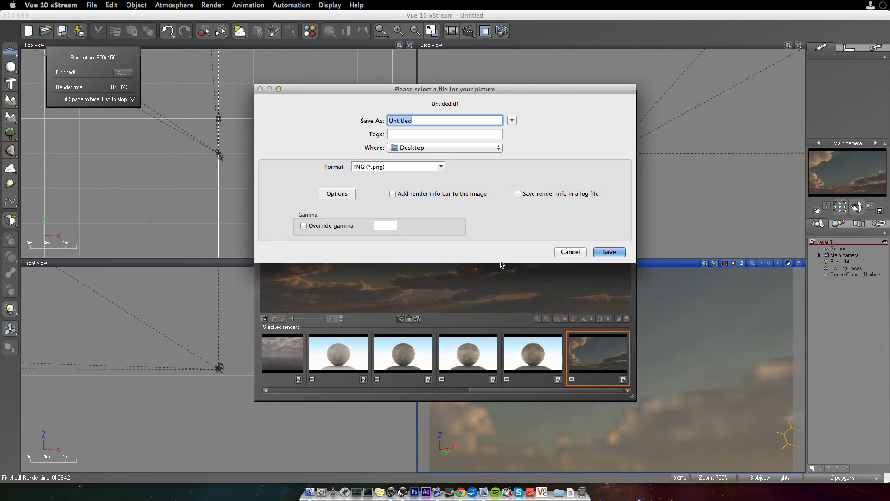
Name the picture 'test1 mac' and save it to the Desktop
text(test1 mac)
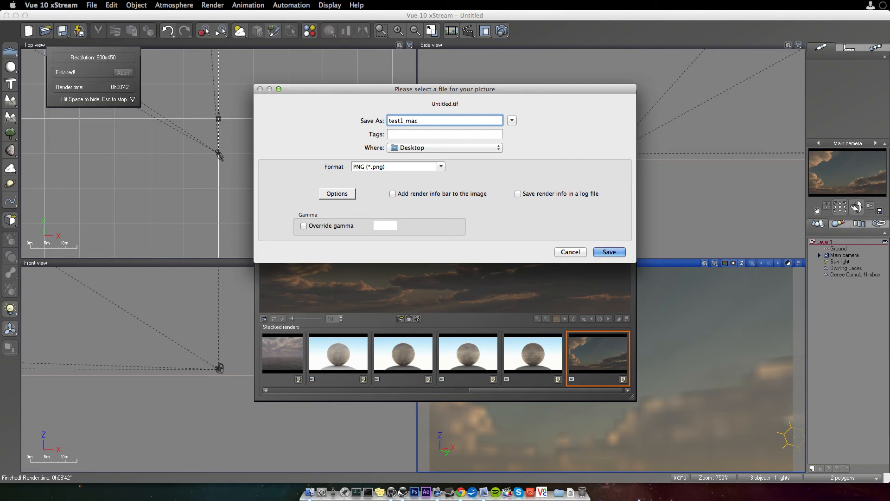
click(609, 252)
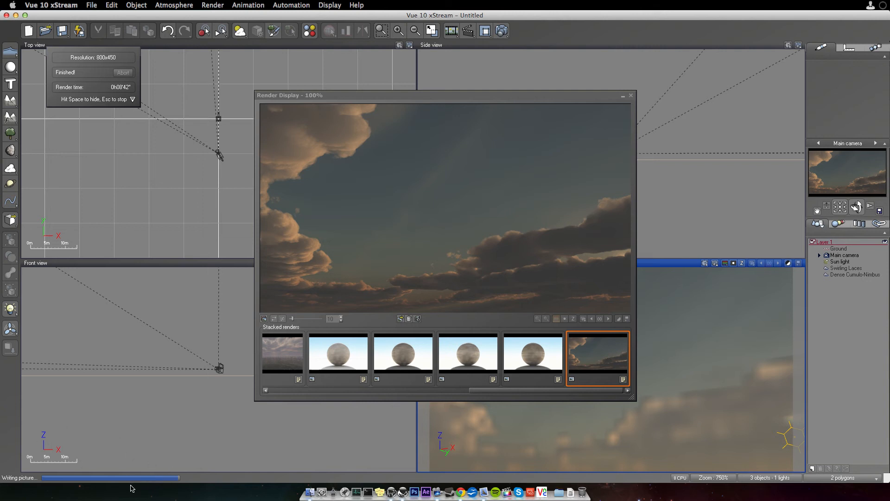
click(630, 95)
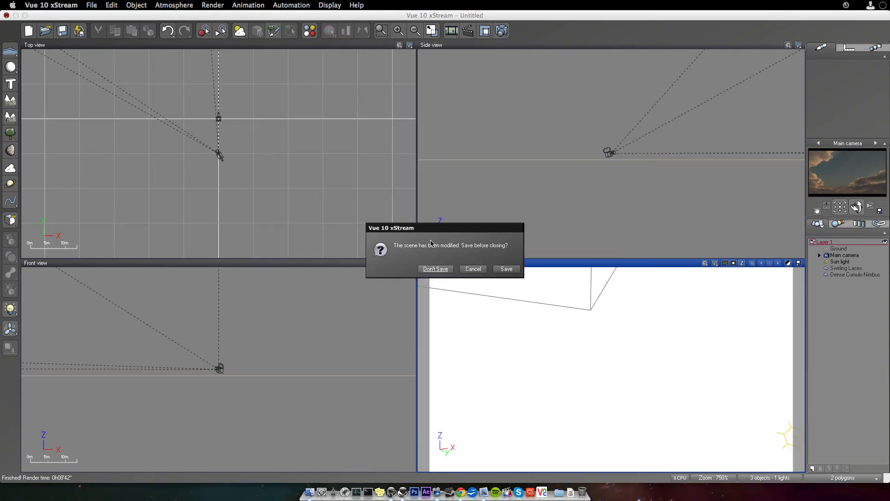
Quit Vue without saving the scene, then open About This Mac's More Info
click(435, 269)
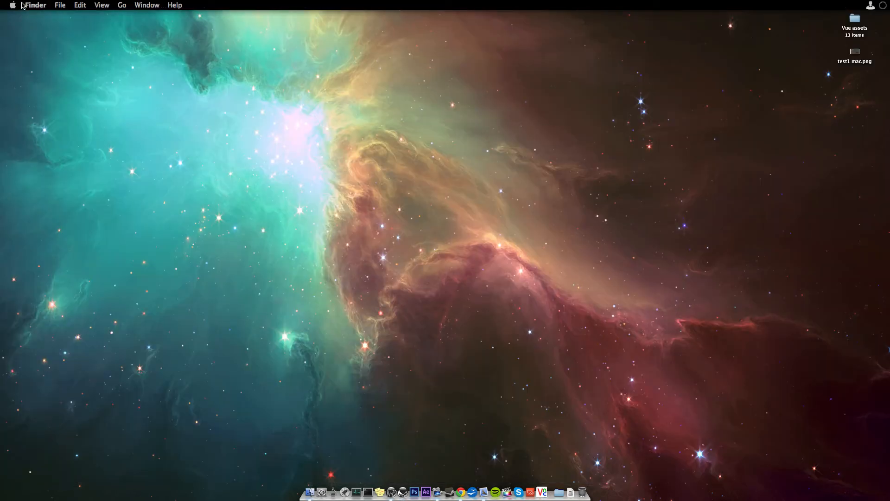
click(13, 5)
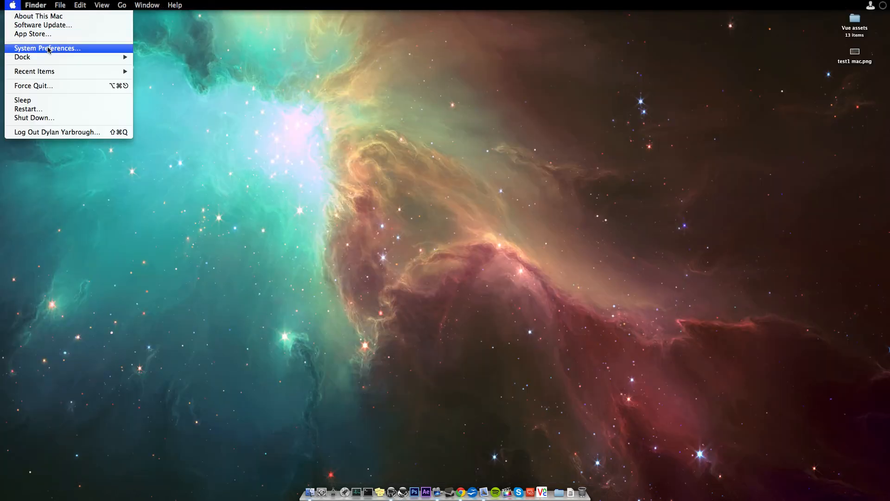
click(52, 47)
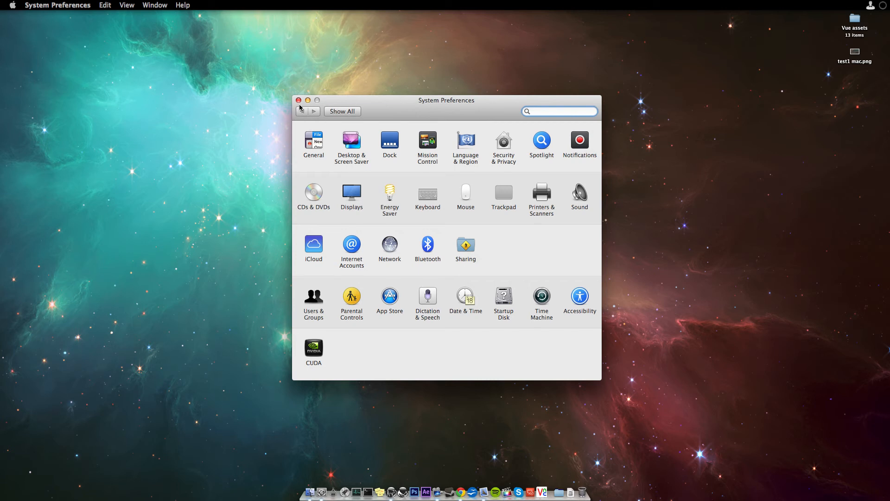
click(13, 4)
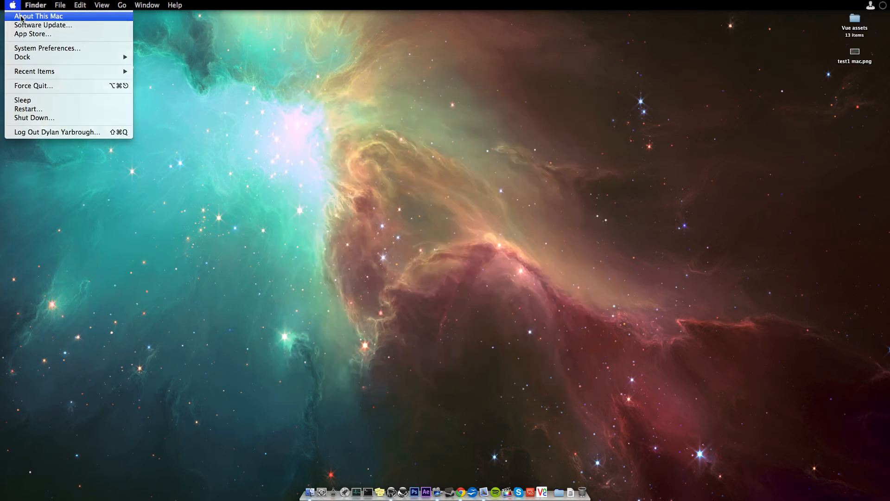
click(37, 17)
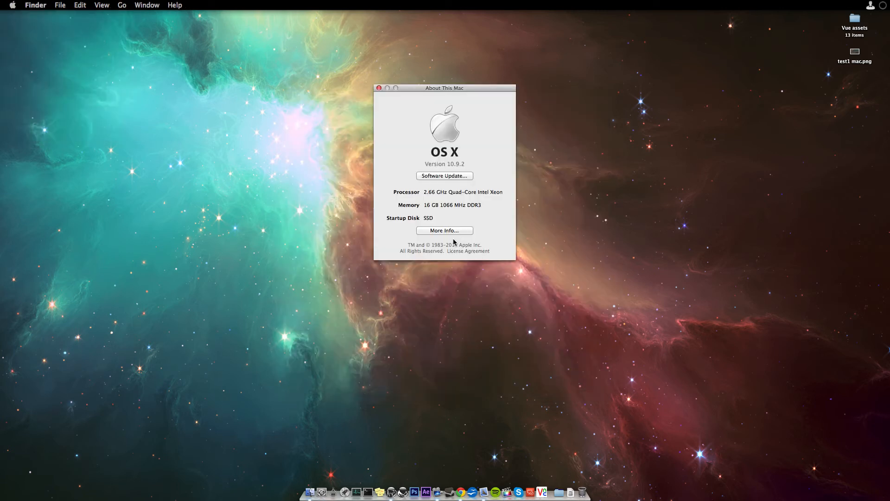
click(379, 89)
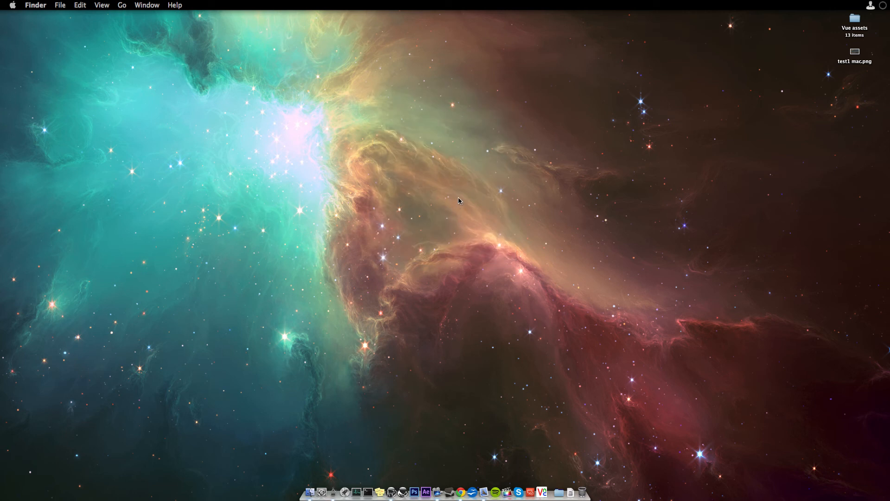
View the Mac Pro Overview with processor, memory, graphics and OS X 10.9.2
click(12, 5)
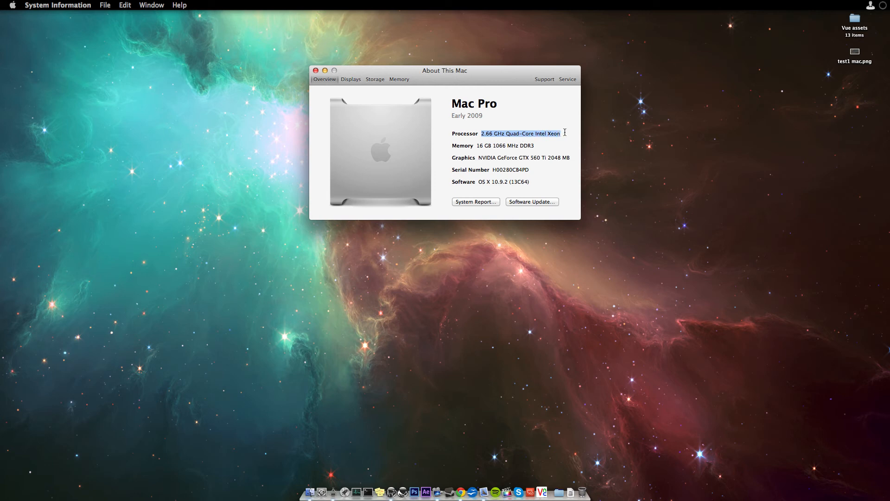
click(493, 153)
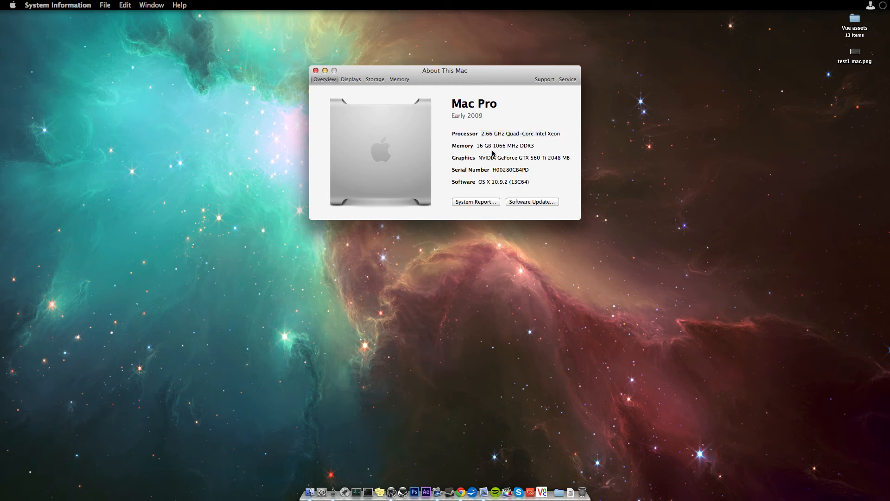
mouse_move(495, 158)
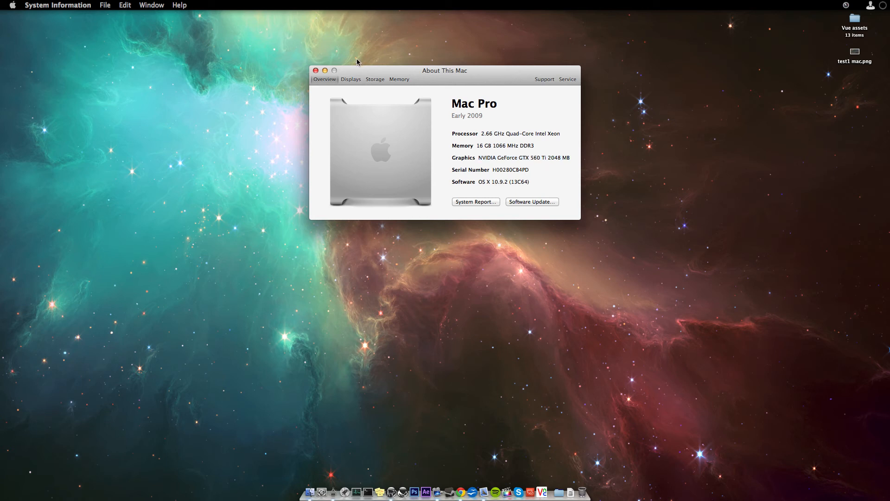
Review the Displays, Storage and 16 GB Memory tabs, then close About This Mac
click(350, 79)
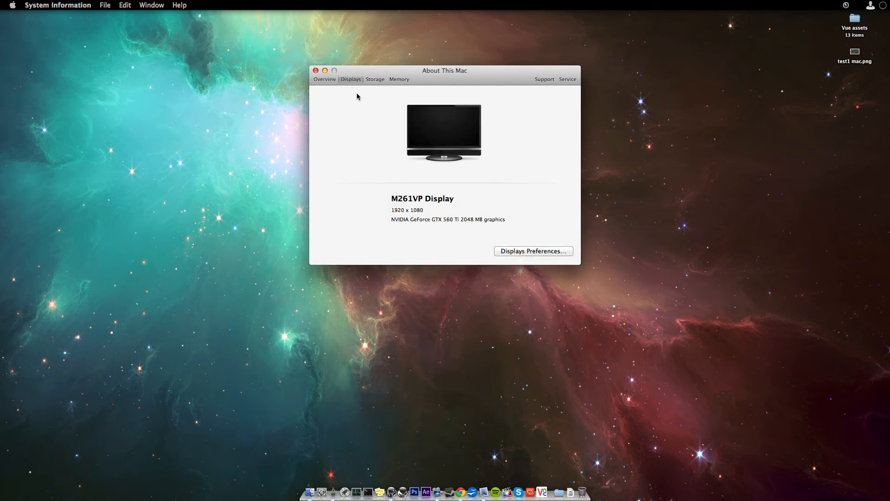
double_click(447, 219)
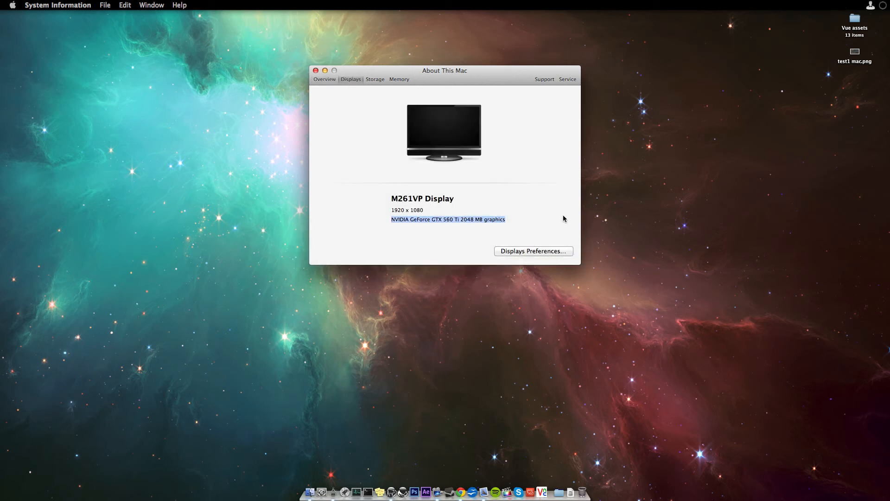
click(375, 79)
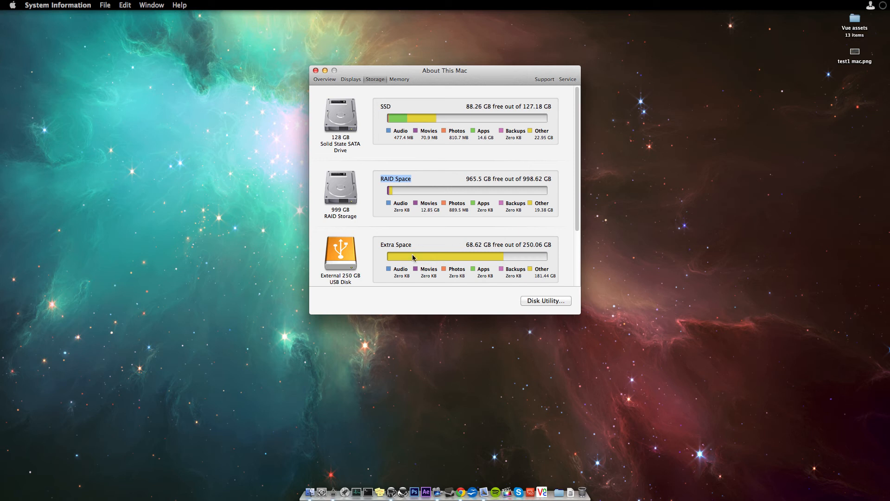
mouse_move(402, 270)
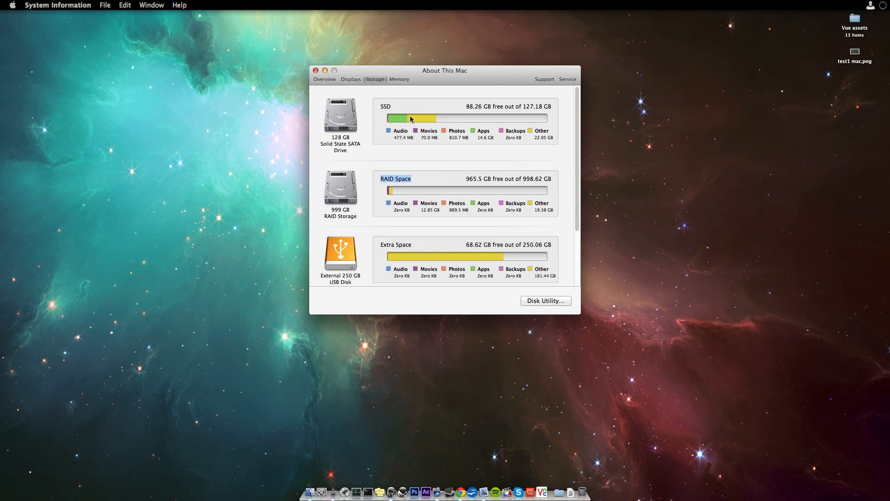
mouse_move(398, 84)
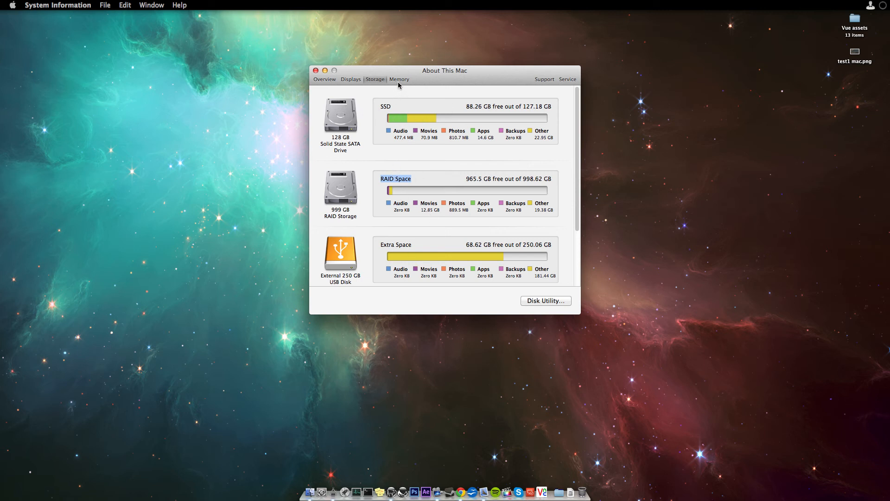
mouse_move(406, 85)
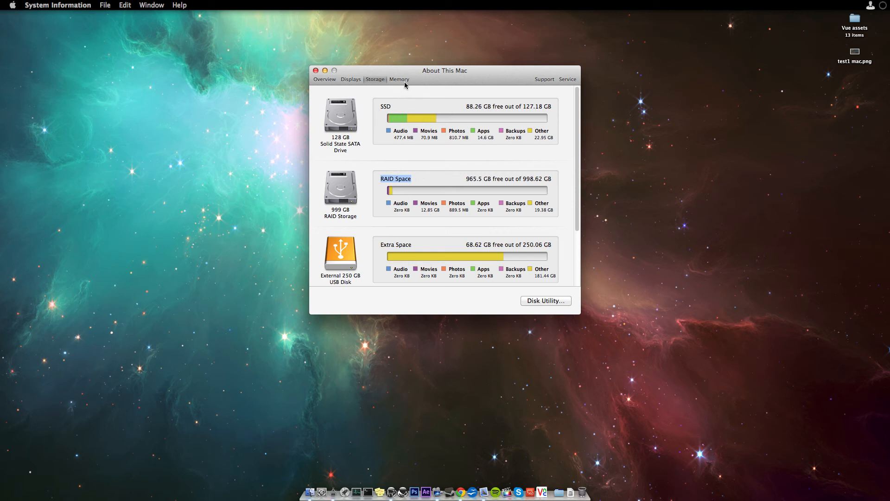
click(399, 79)
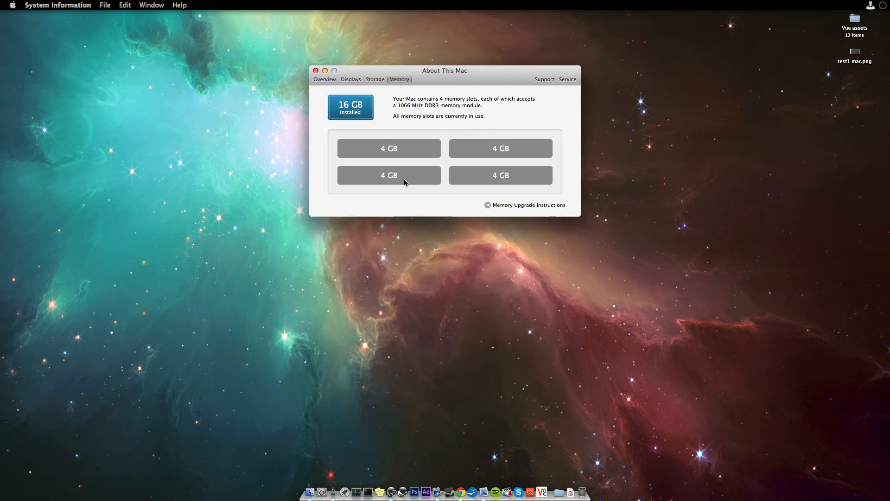
mouse_move(407, 172)
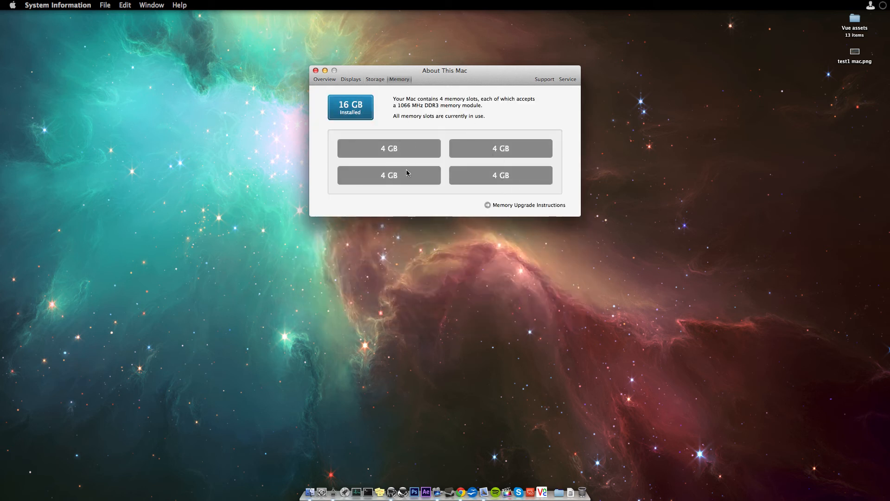
click(315, 70)
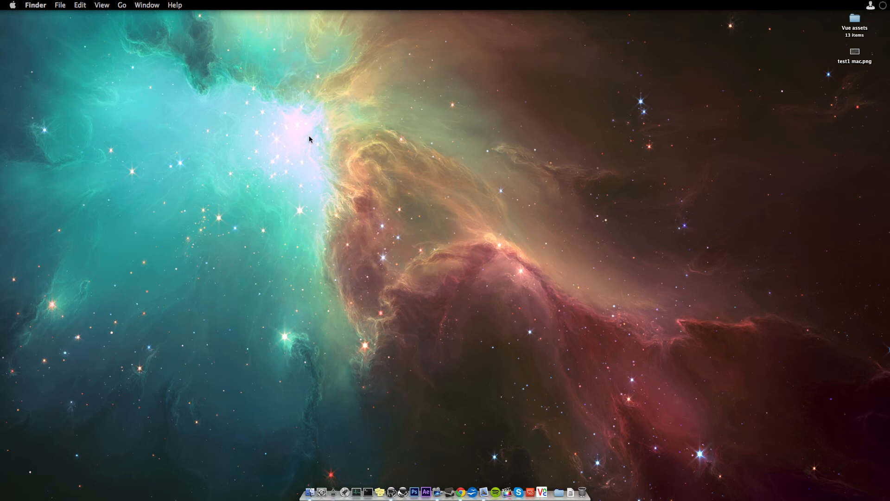